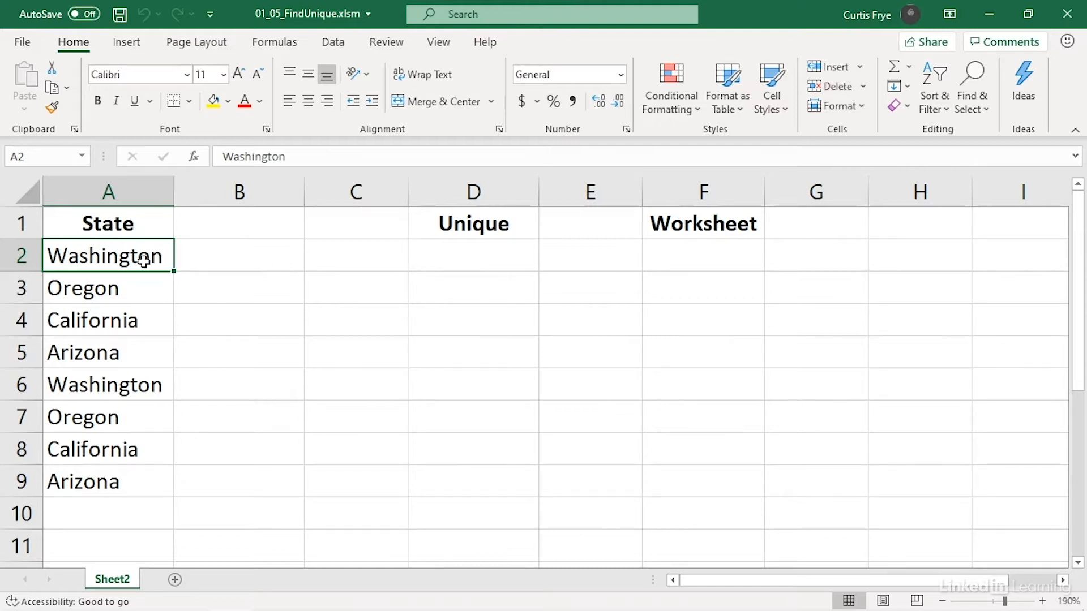
mouse_move(149, 487)
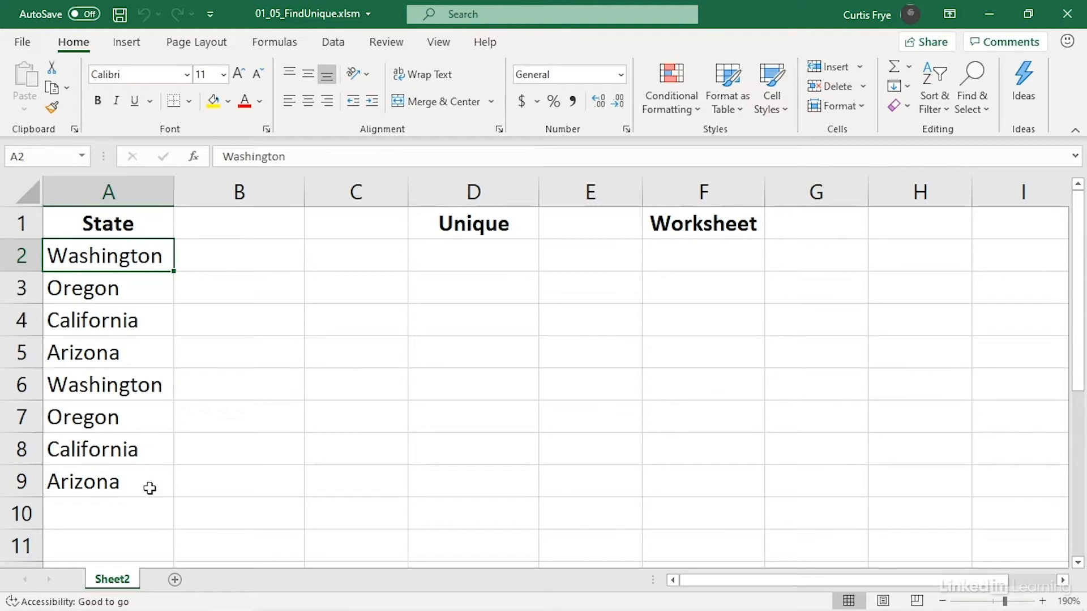
mouse_move(231, 412)
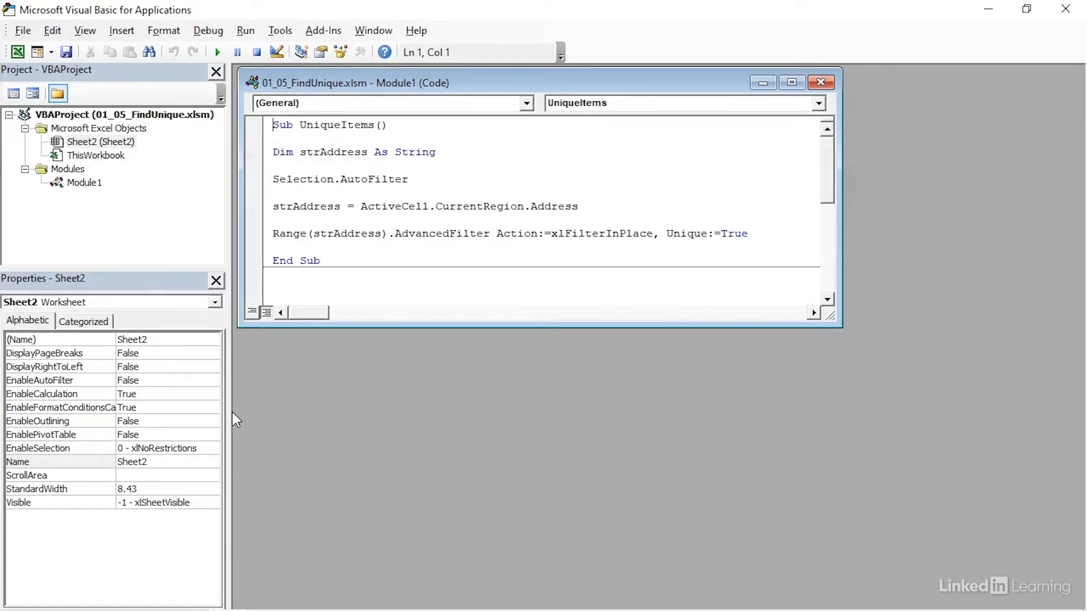
mouse_move(668, 200)
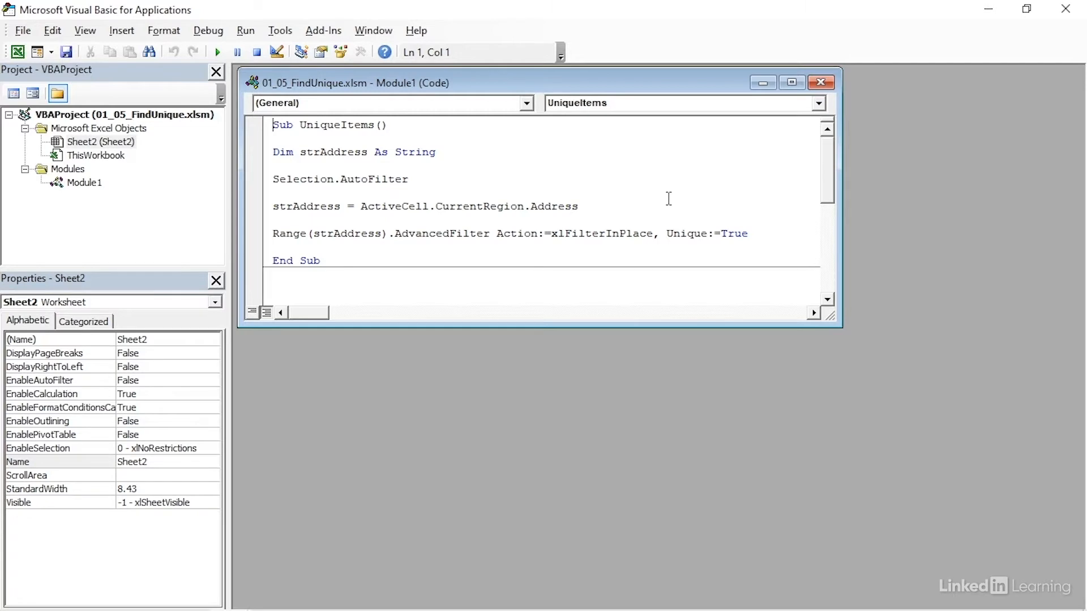
mouse_move(374, 253)
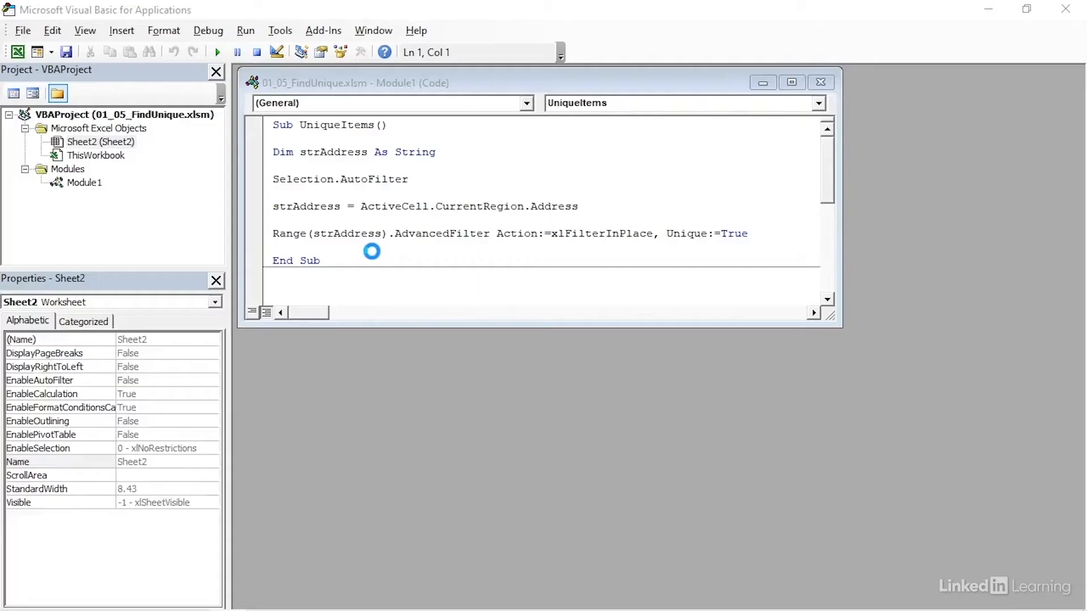
Step: Select Module1 holding the UniqueItems macro before running it
click(85, 182)
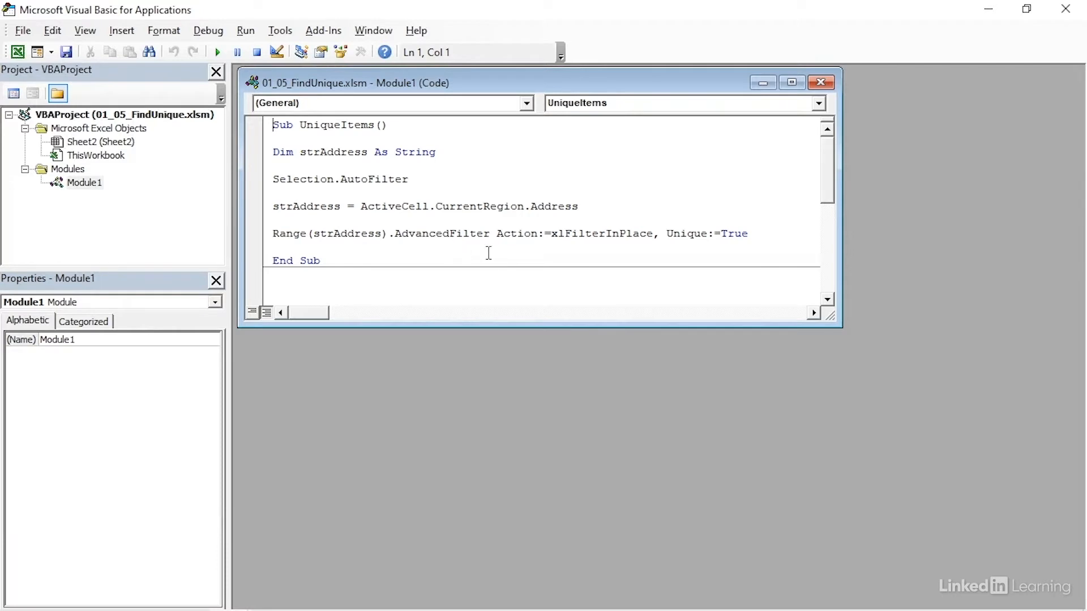
mouse_move(553, 254)
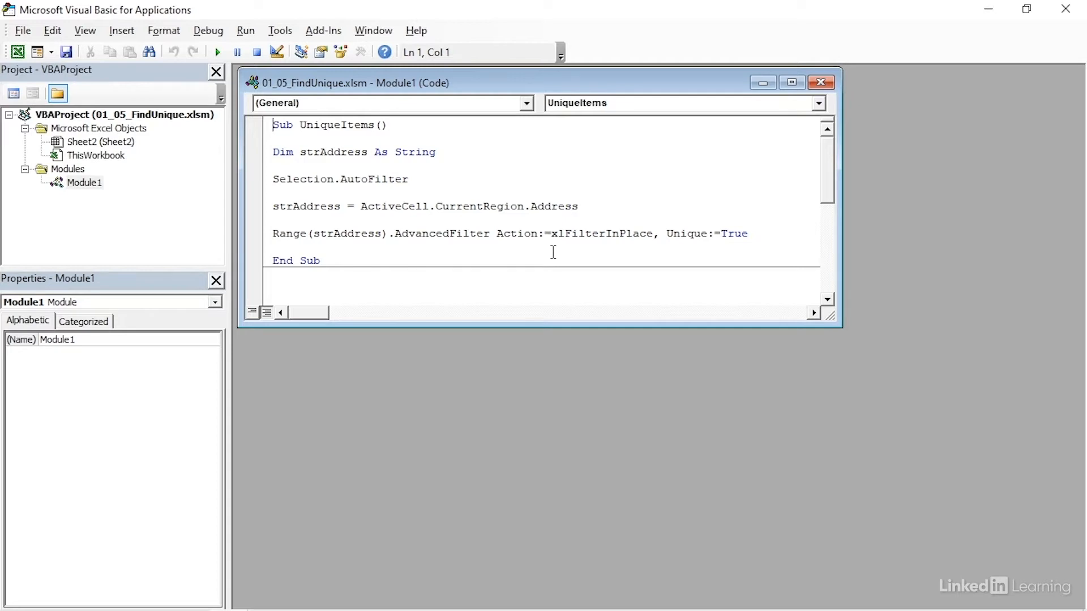
mouse_move(682, 256)
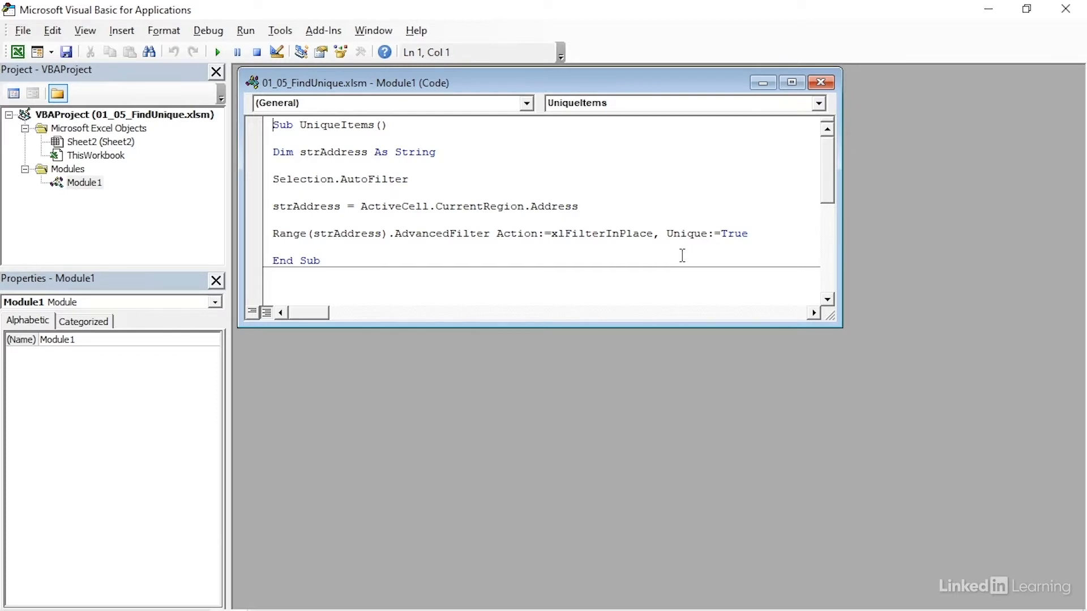
mouse_move(675, 256)
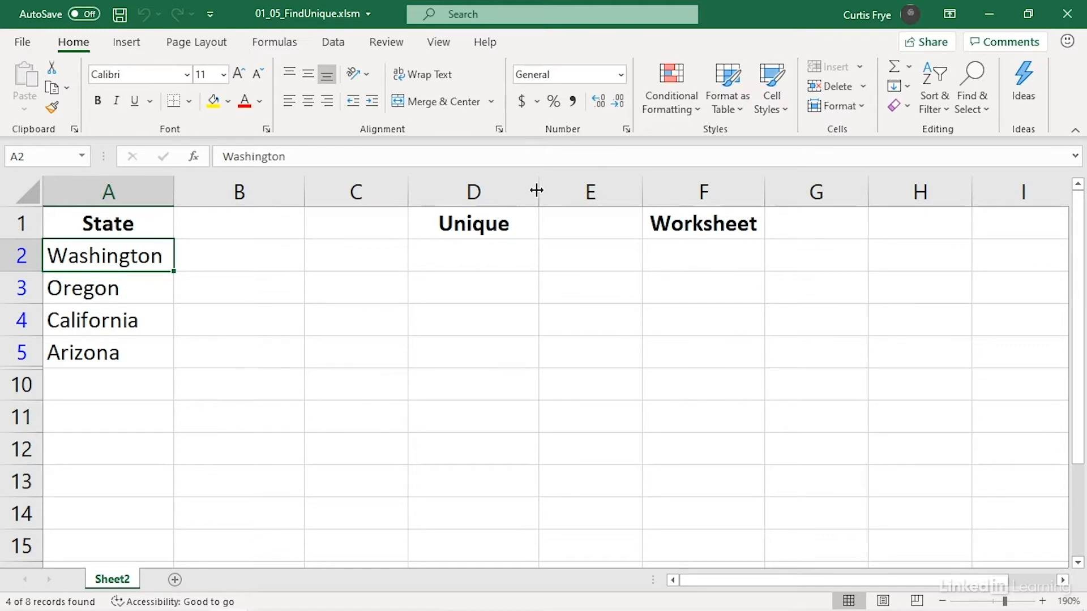
mouse_move(129, 364)
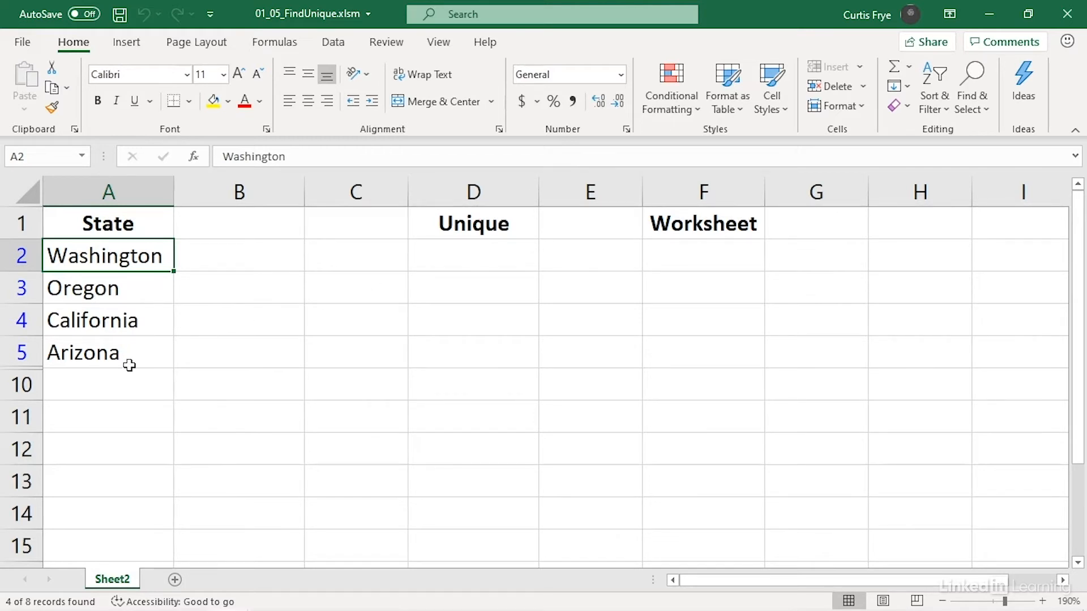
mouse_move(131, 378)
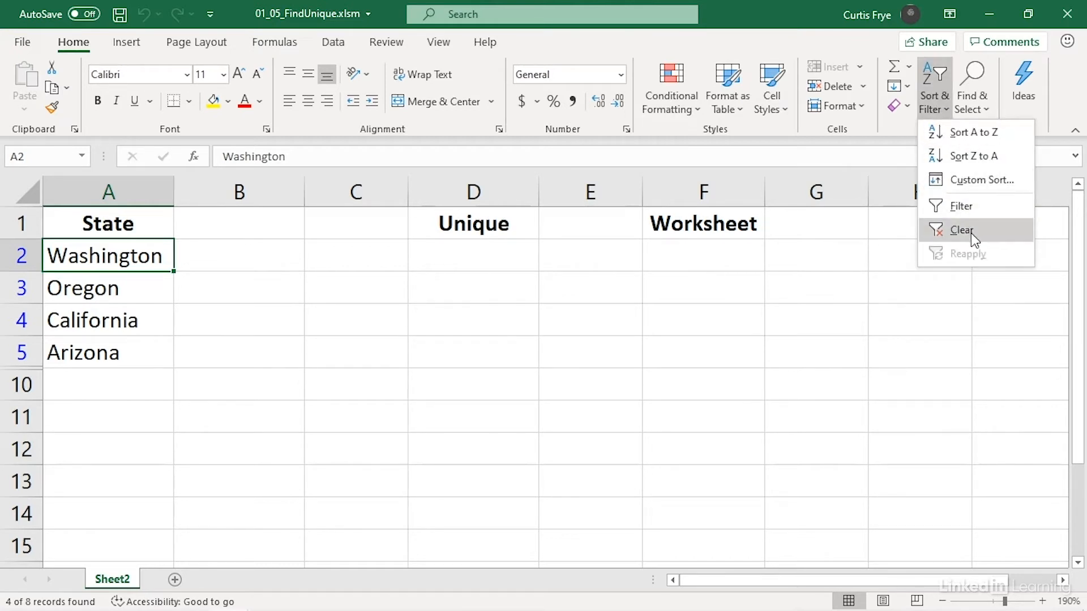
Step: Clear the filter so all eight State rows, duplicates included, reappear
click(961, 230)
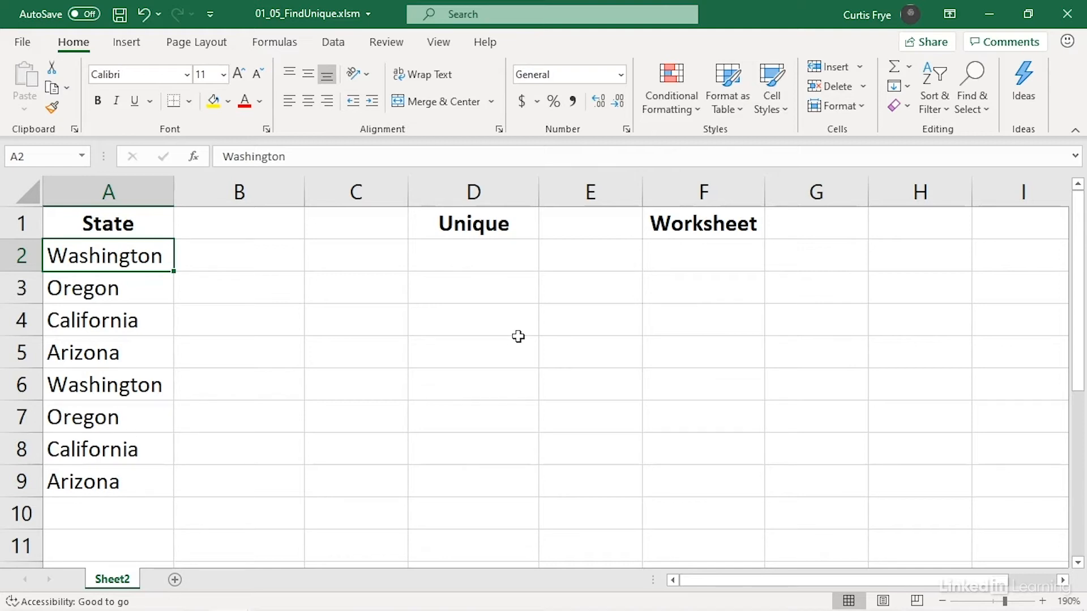
mouse_move(512, 263)
text(=)
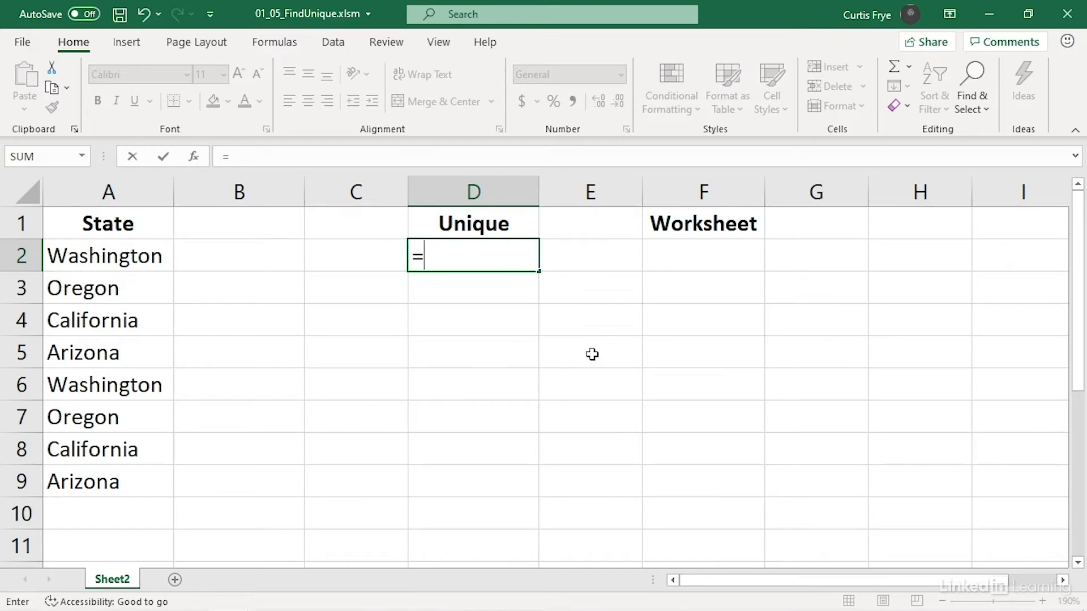
Step: Enter =UNIQUE(A2:A9) in D2 to list the distinct states
text(uni)
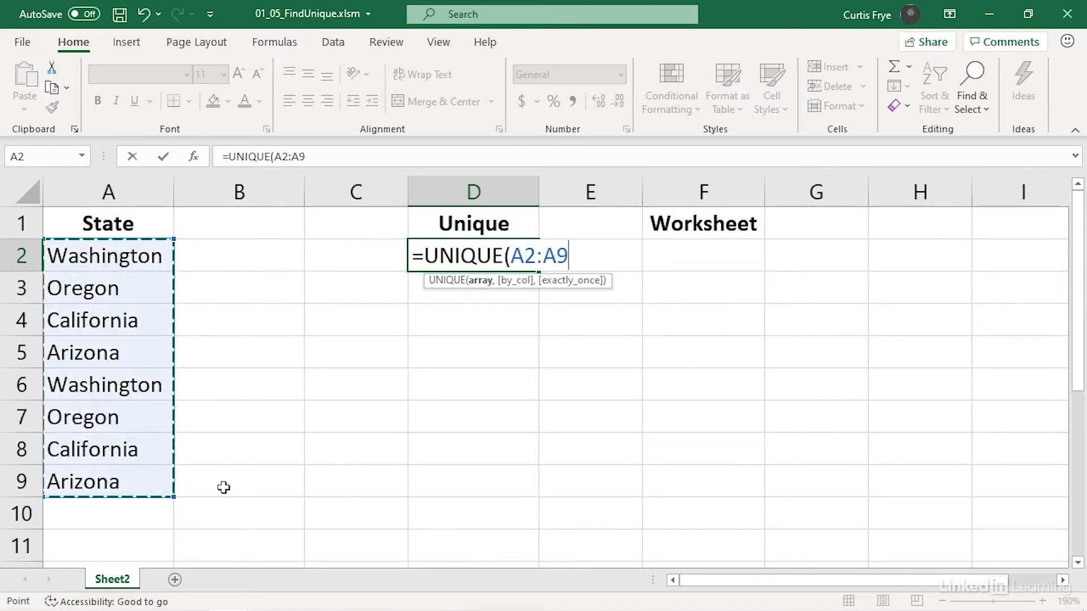
text())
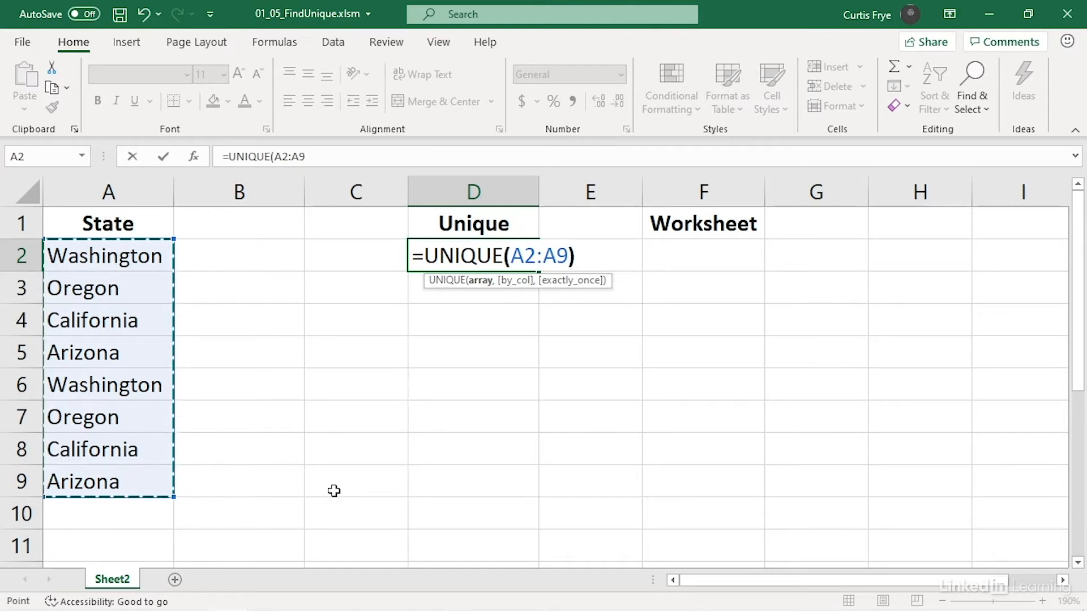
key(Enter)
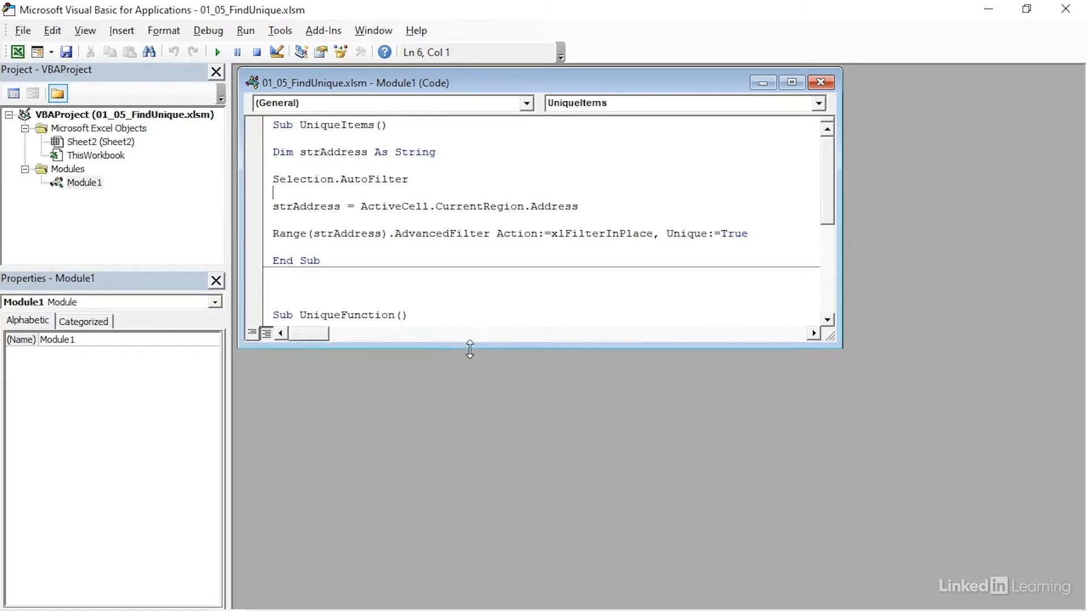
Step: Enlarge the code window to reveal the full UniqueFunction macro
drag(471, 350, 471, 418)
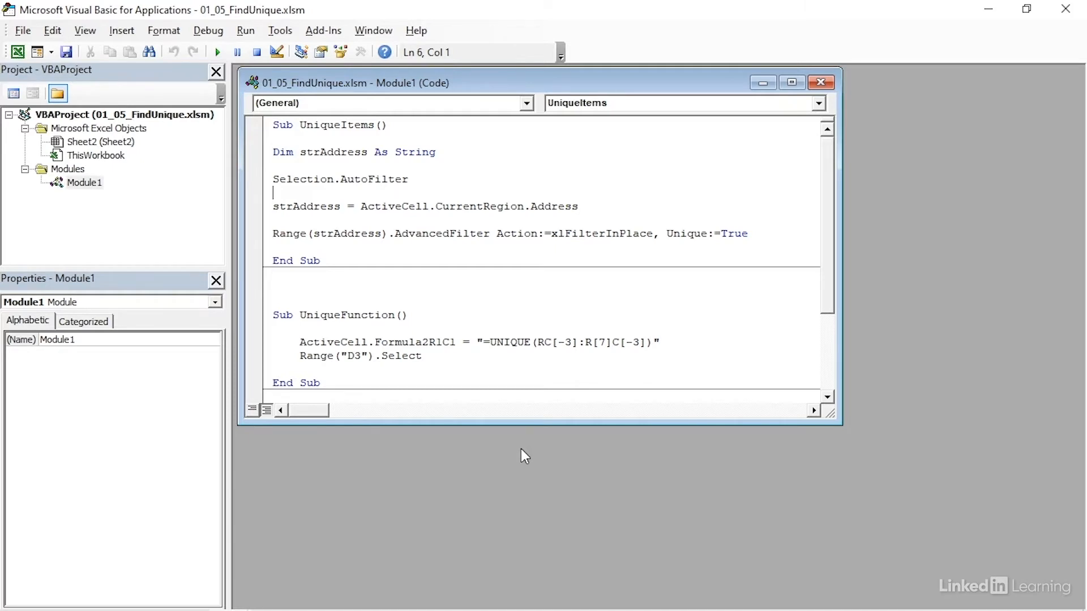
drag(523, 421, 523, 462)
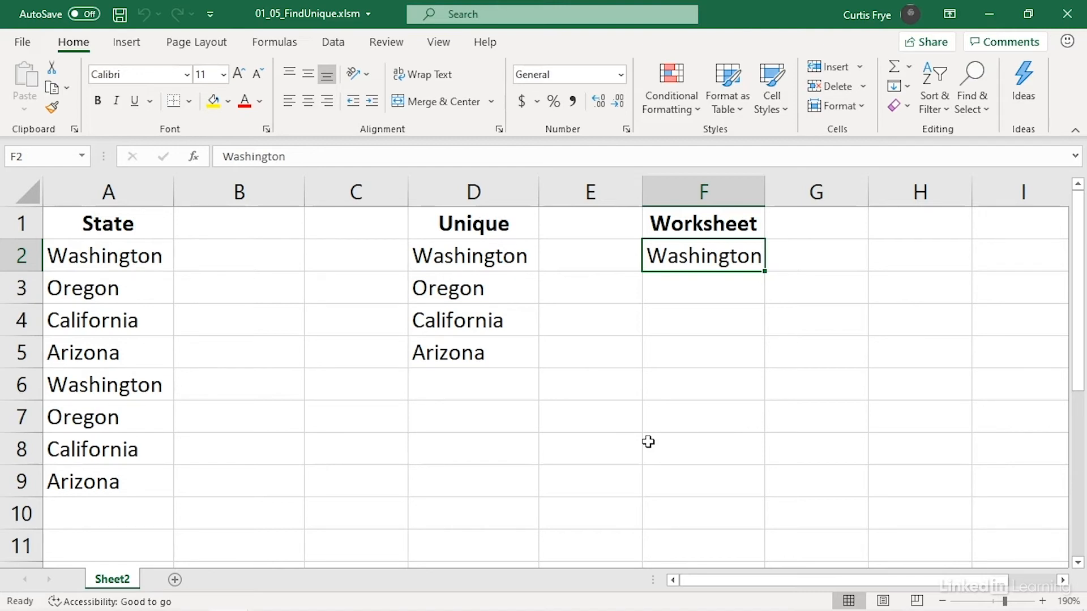
mouse_move(304, 251)
text(Status)
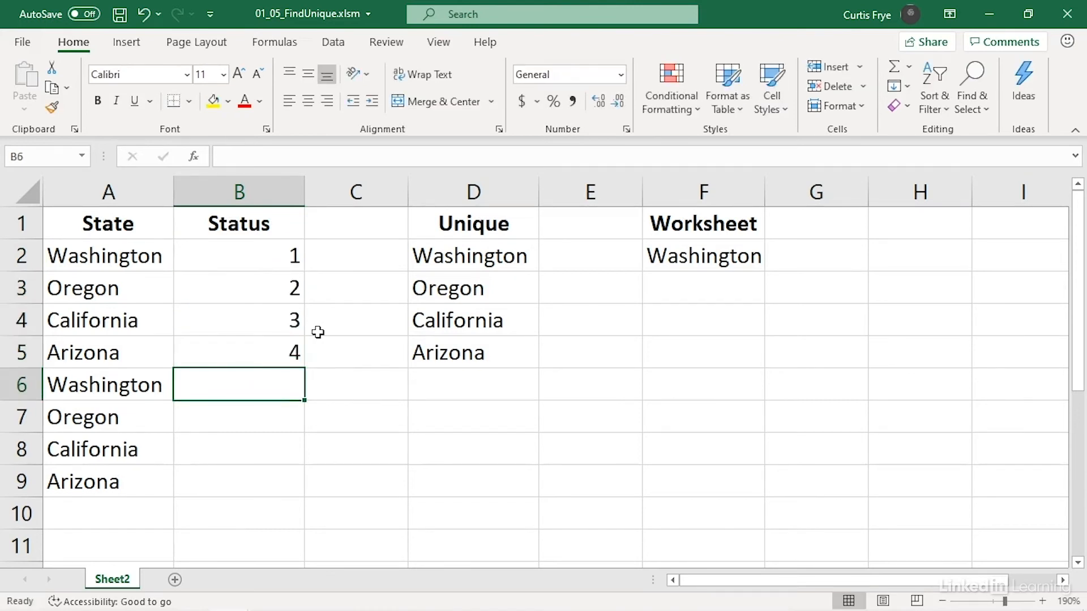
Step: Fill the remaining Status cells, giving the last Arizona row 7
text(1)
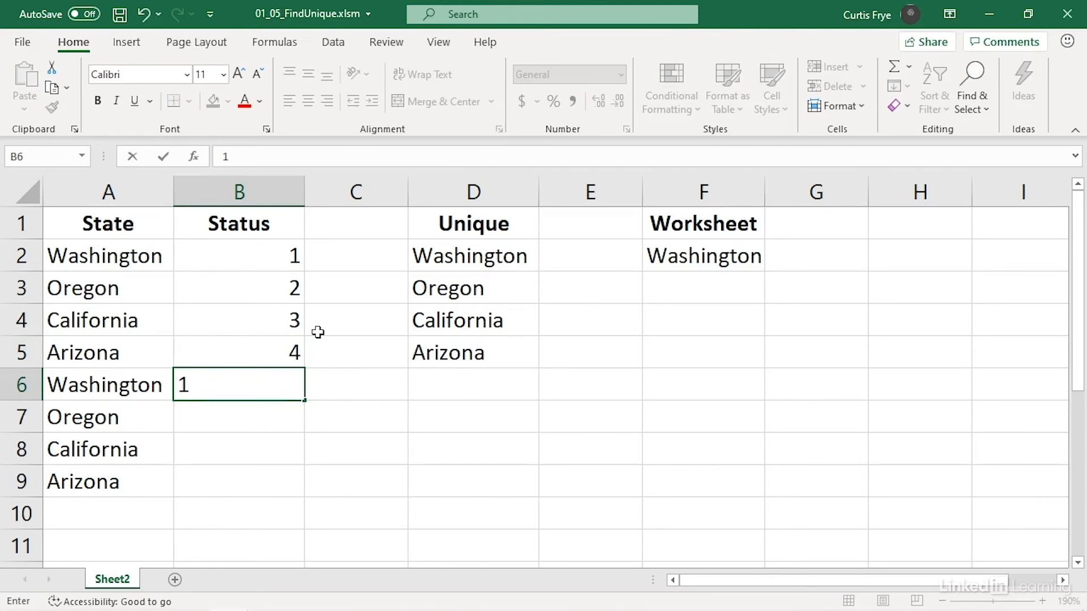
key(Enter)
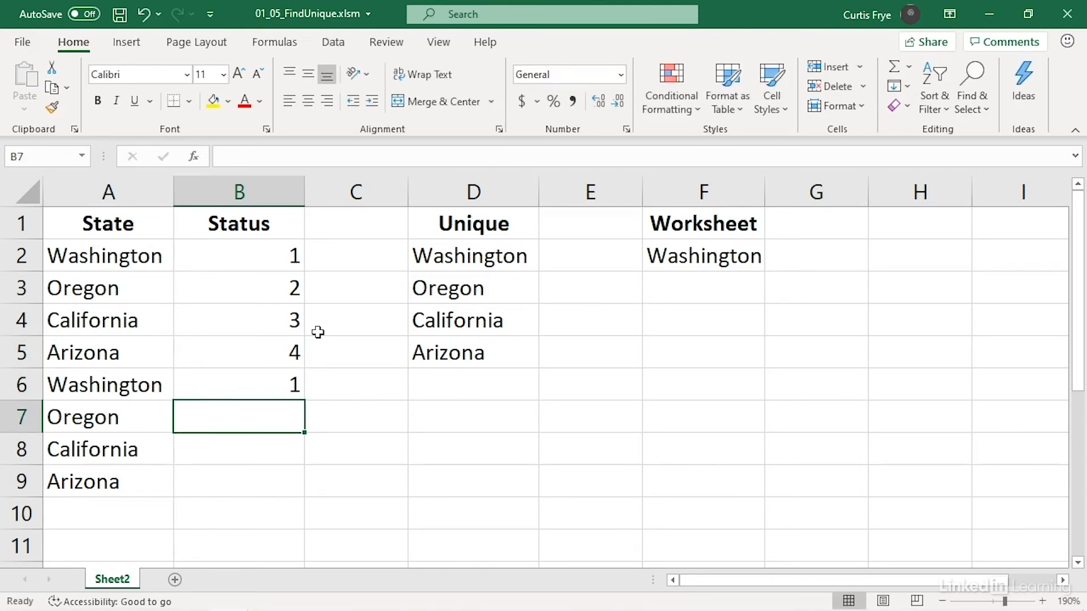
text(7)
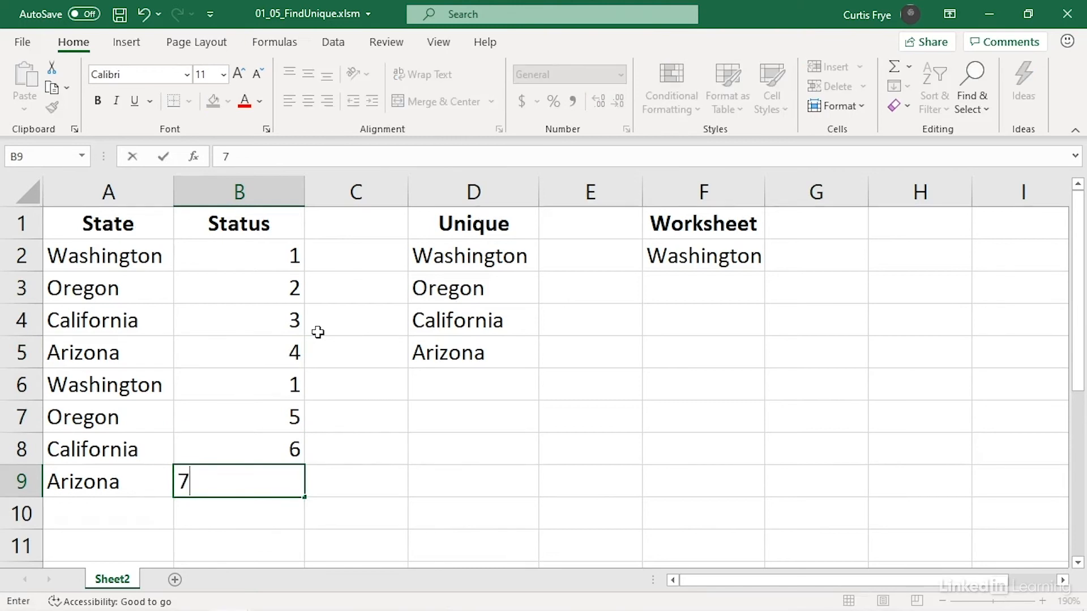
key(Enter)
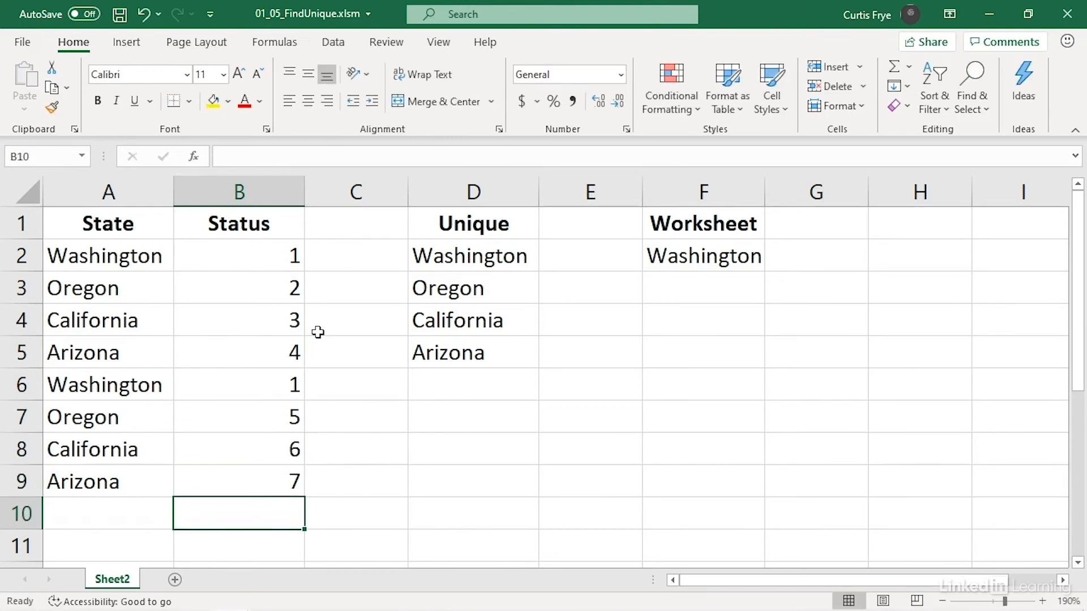
mouse_move(202, 265)
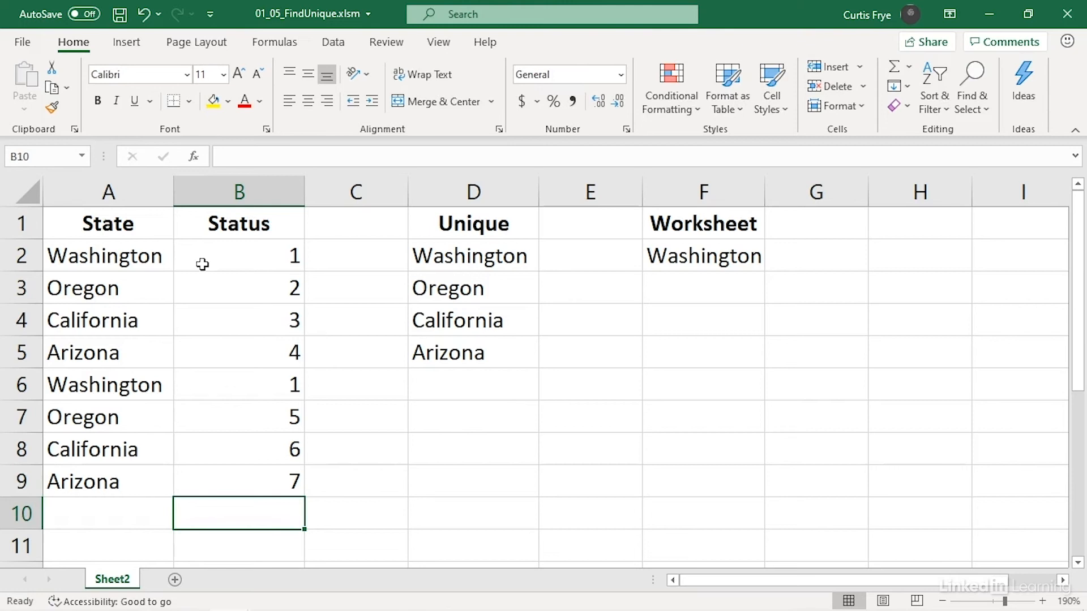
mouse_move(210, 260)
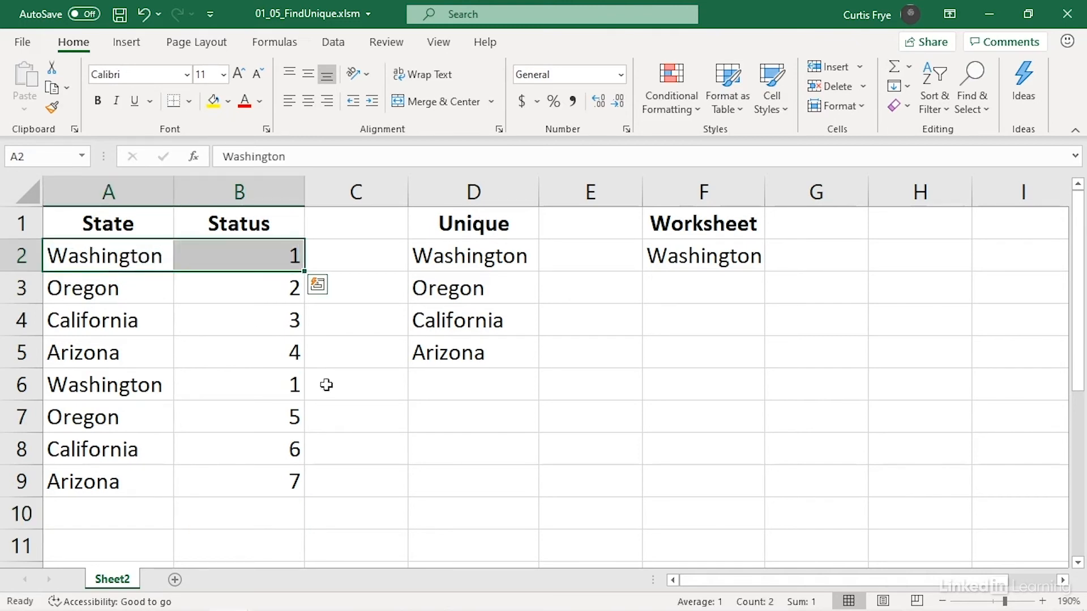
mouse_move(349, 397)
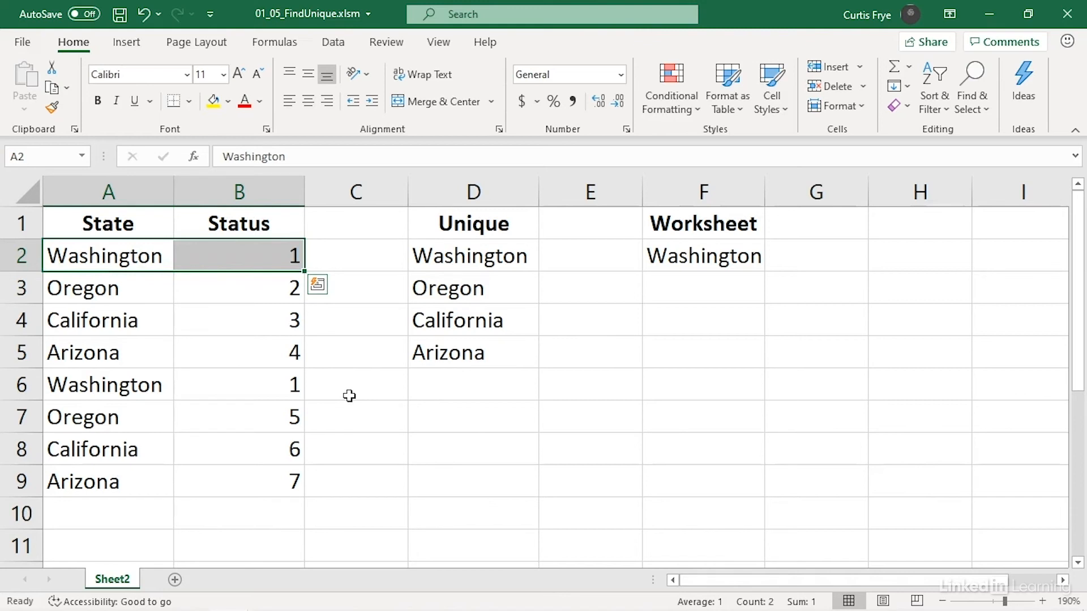
mouse_move(349, 385)
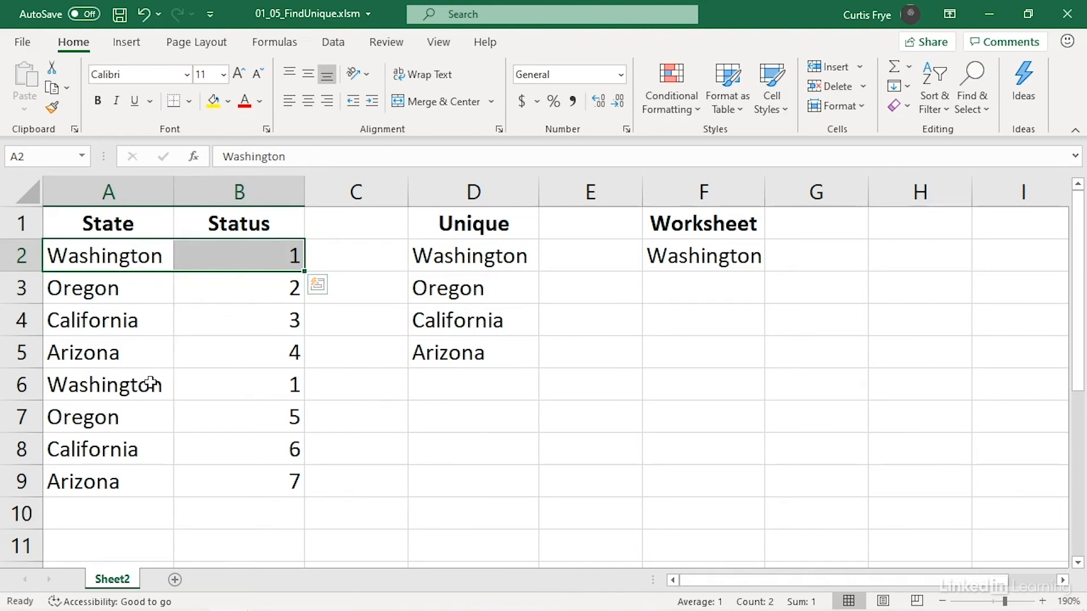
click(104, 385)
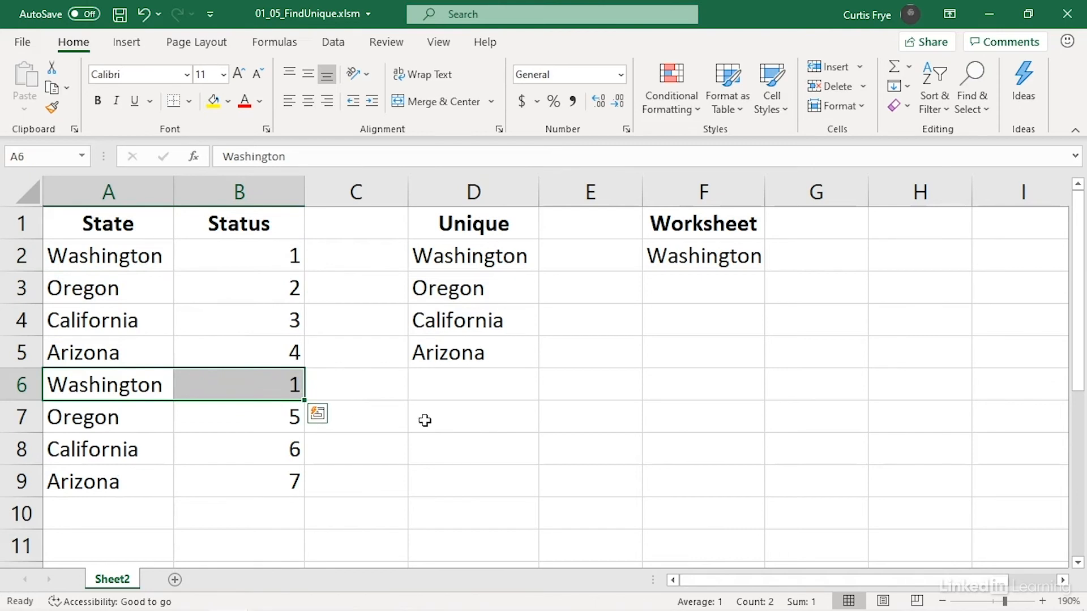
click(82, 353)
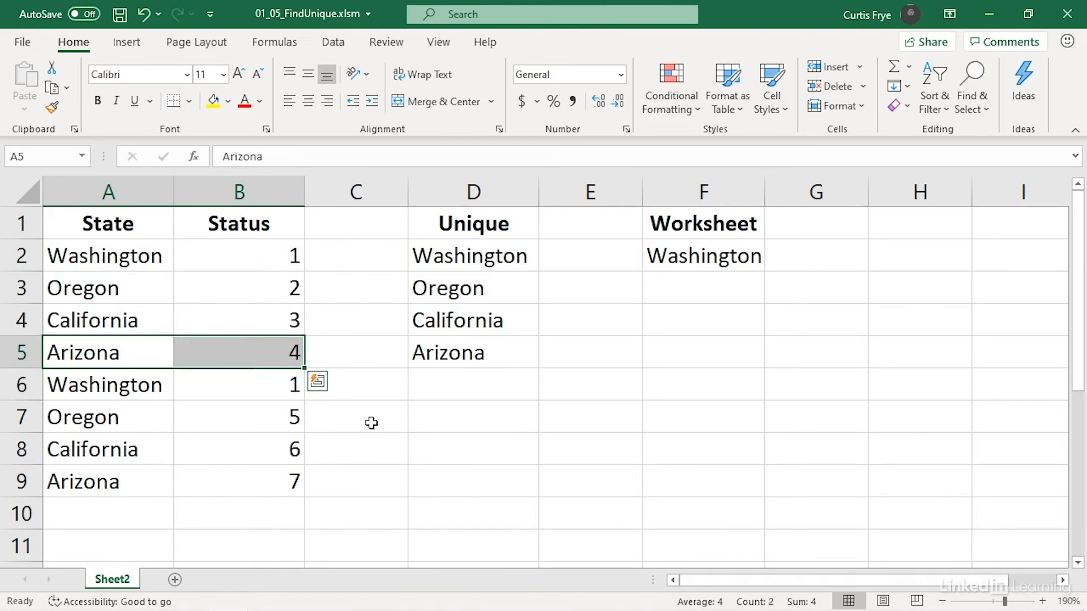
mouse_move(161, 469)
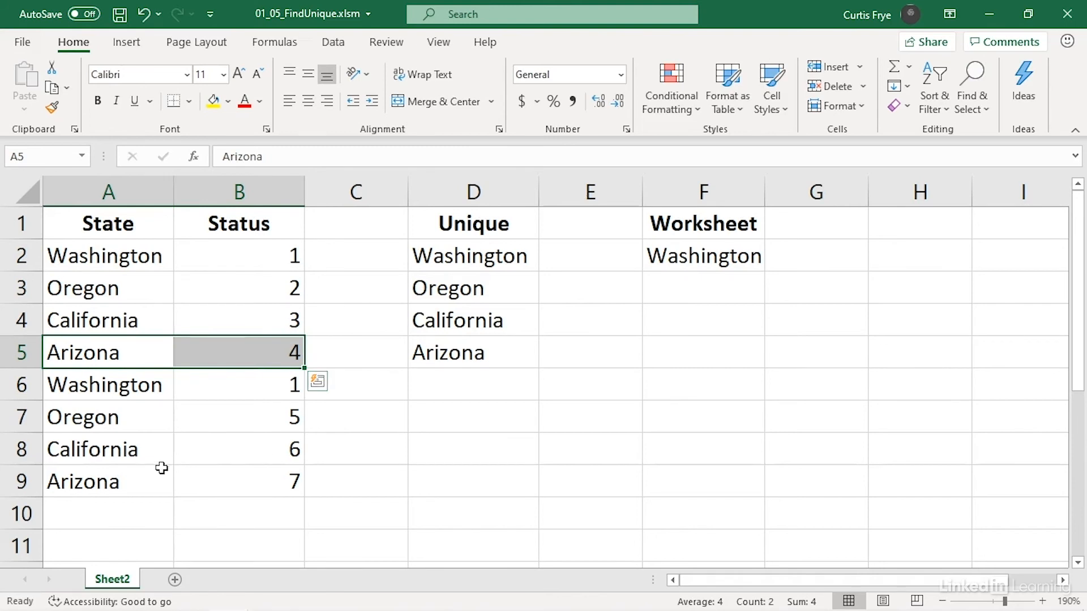
click(82, 482)
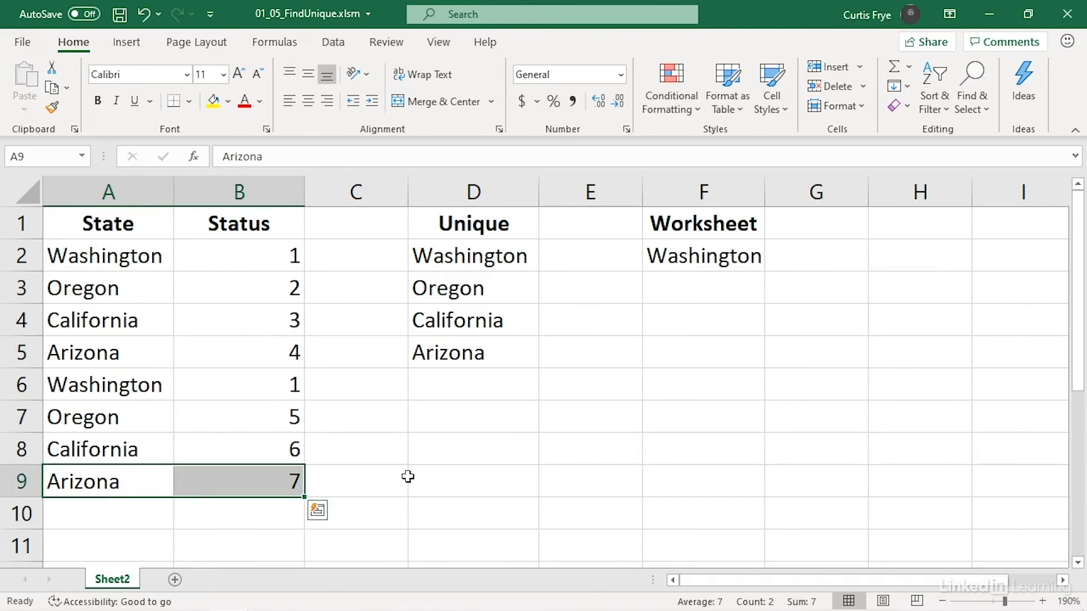
click(107, 256)
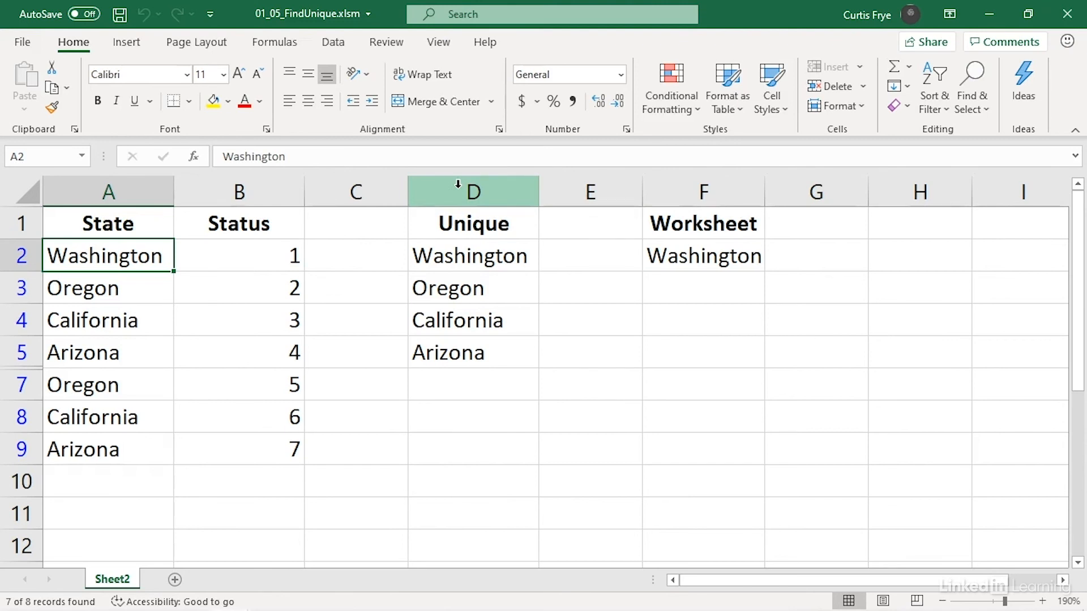
Step: Turn on Filter from Sort & Filter for the State list
click(934, 85)
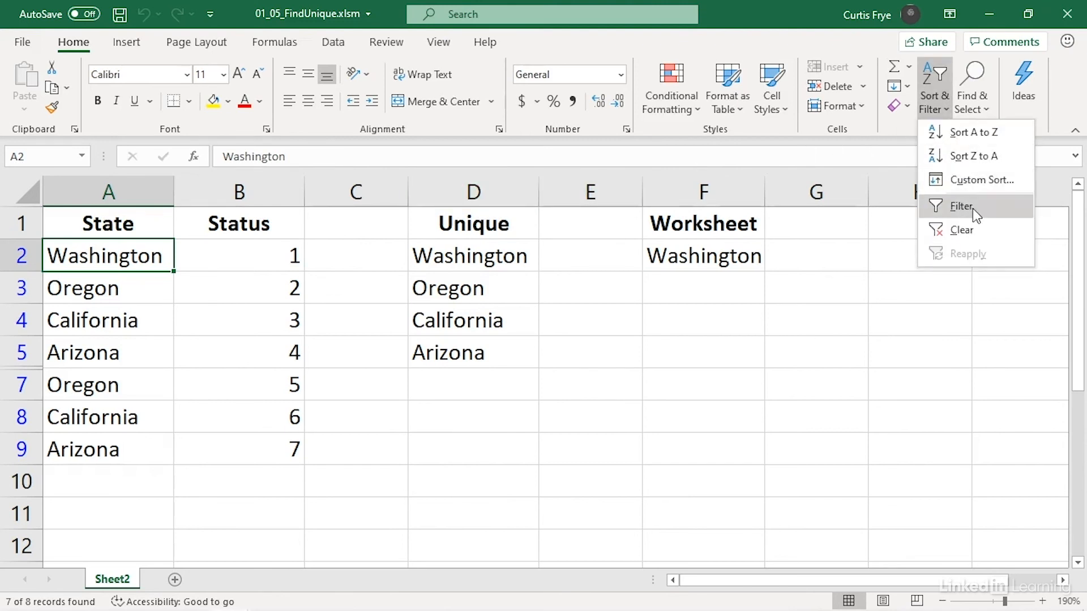
click(961, 206)
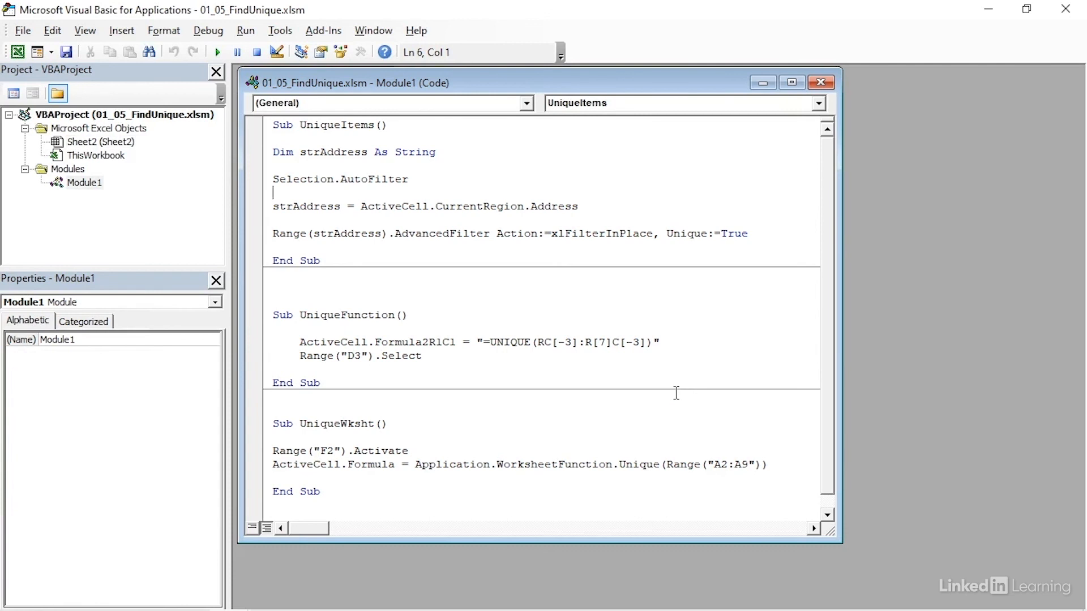
mouse_move(525, 347)
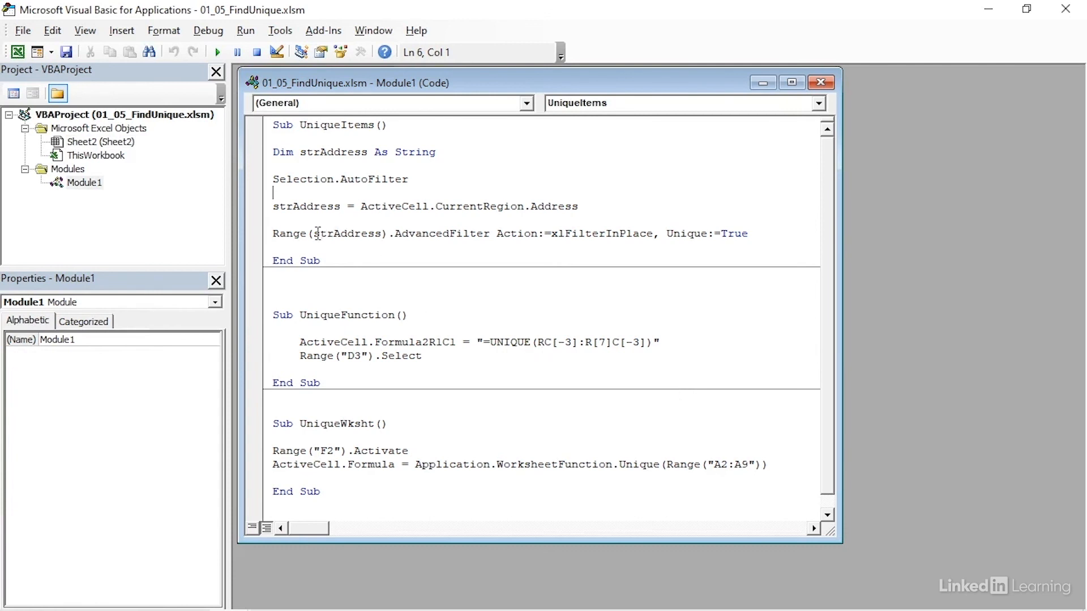
Step: Replace strAddress in the AdvancedFilter line with Range("A:A")
double_click(346, 233)
text(")
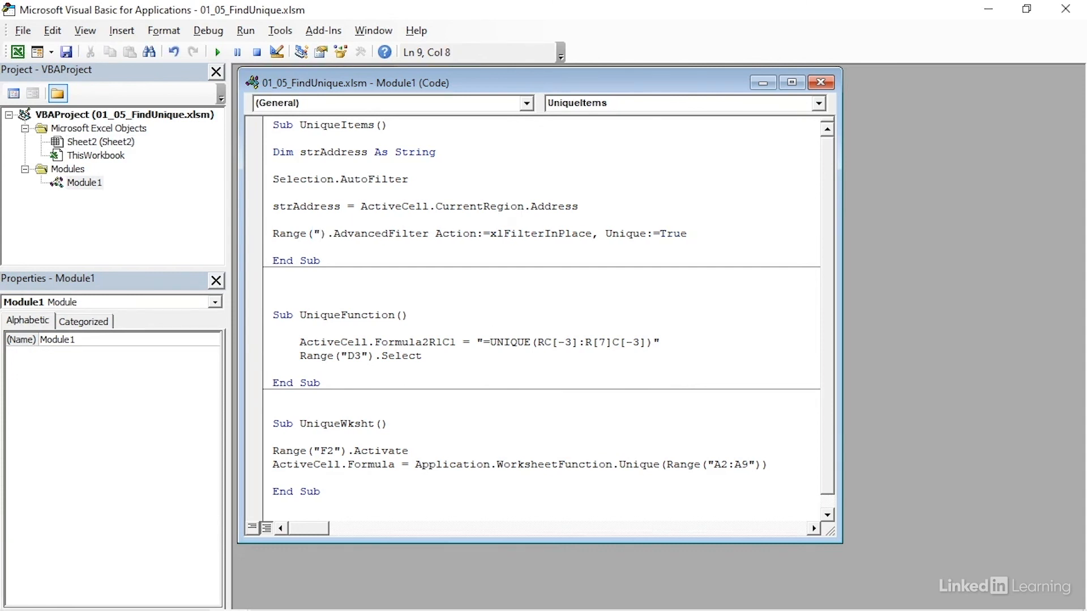
text(A:A)
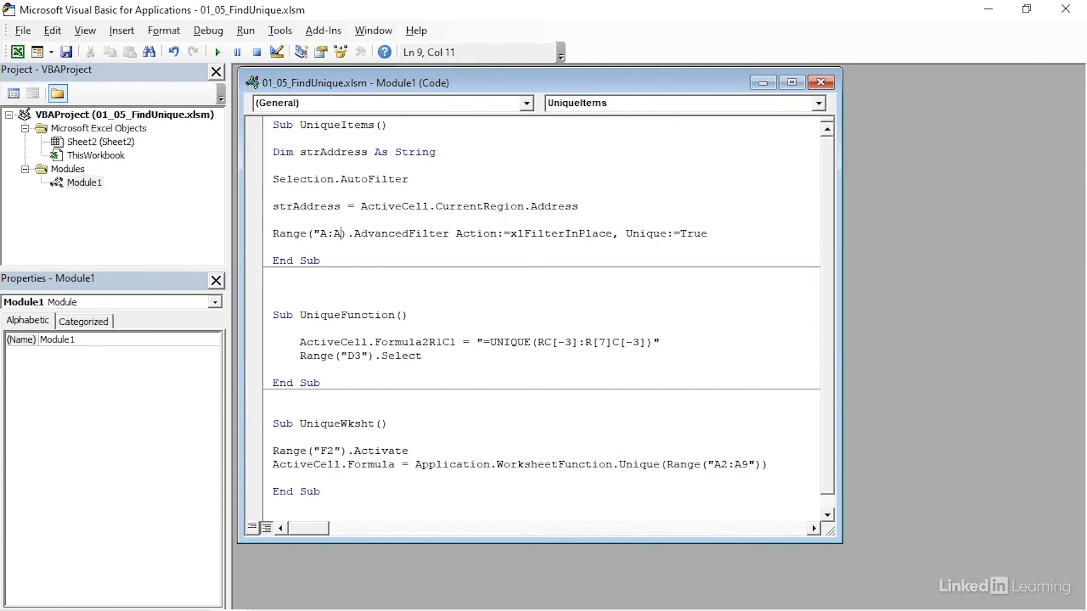
text(")
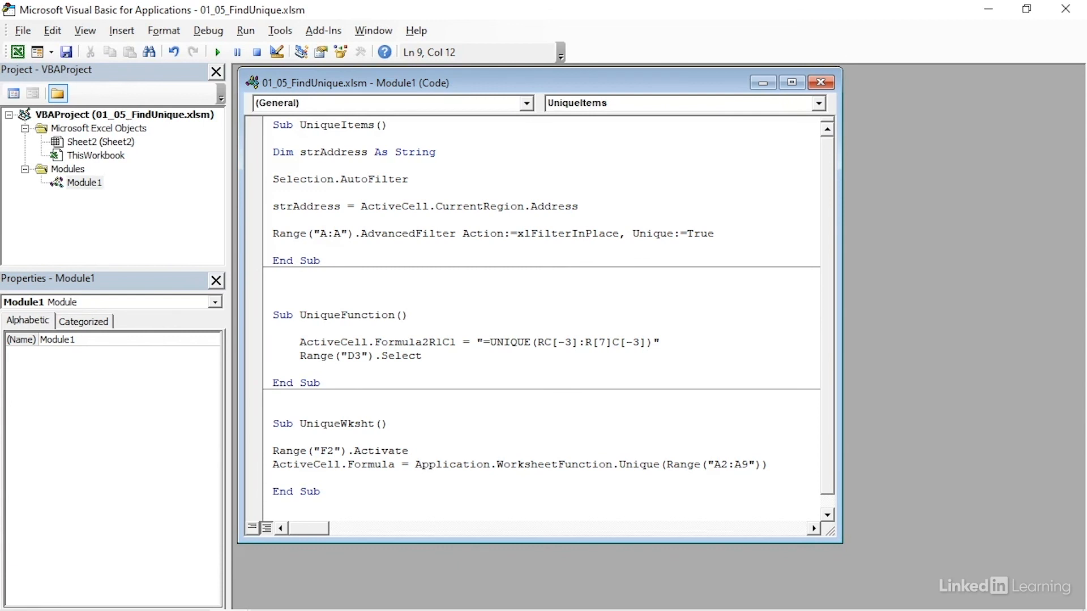
mouse_move(494, 317)
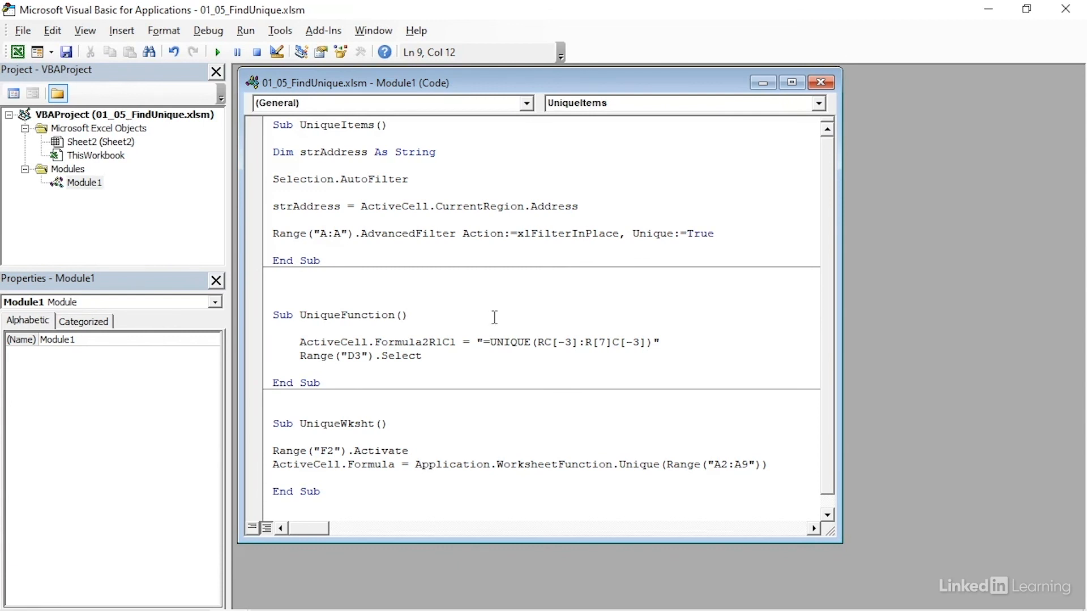